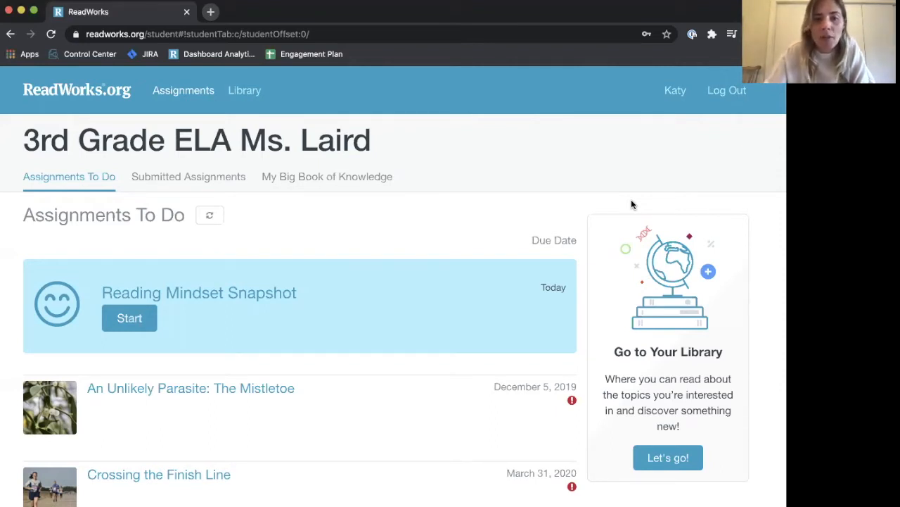
mouse_move(453, 216)
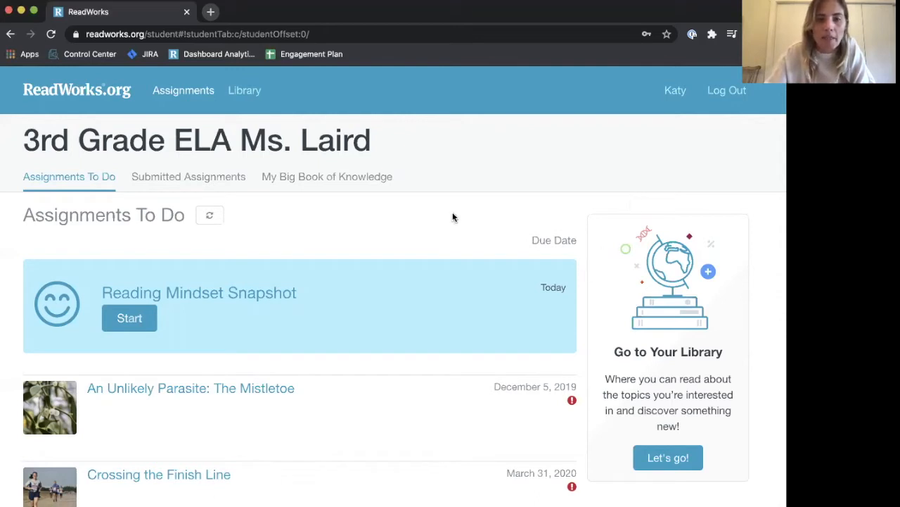
mouse_move(112, 224)
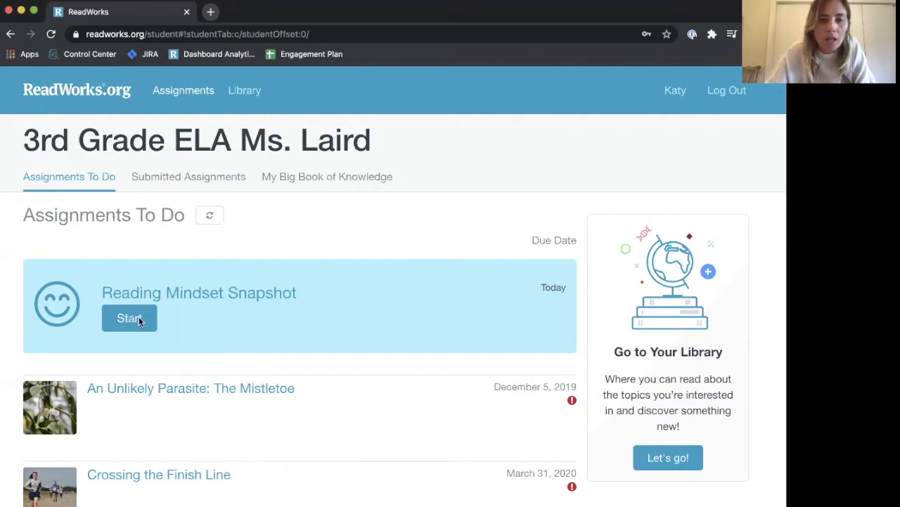
Start the Reading Mindset Snapshot assignment from the Assignments To Do list.
left_click(129, 318)
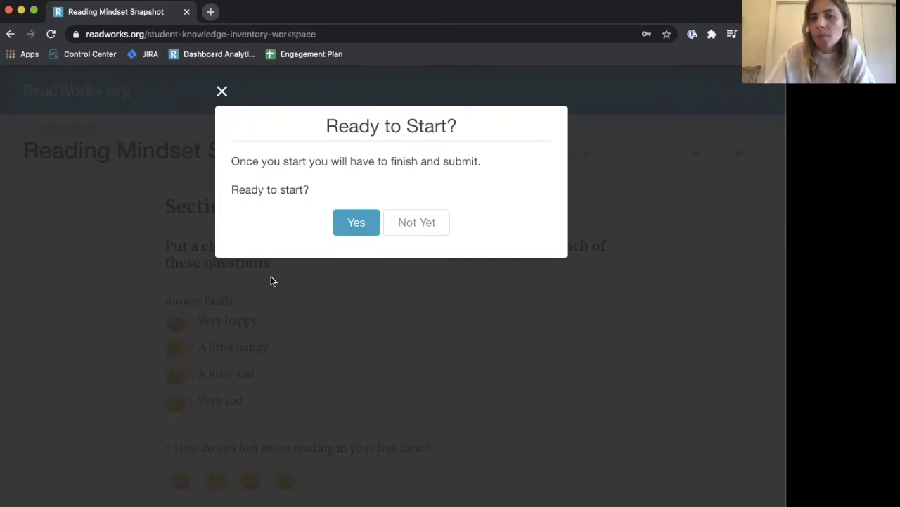
mouse_move(356, 222)
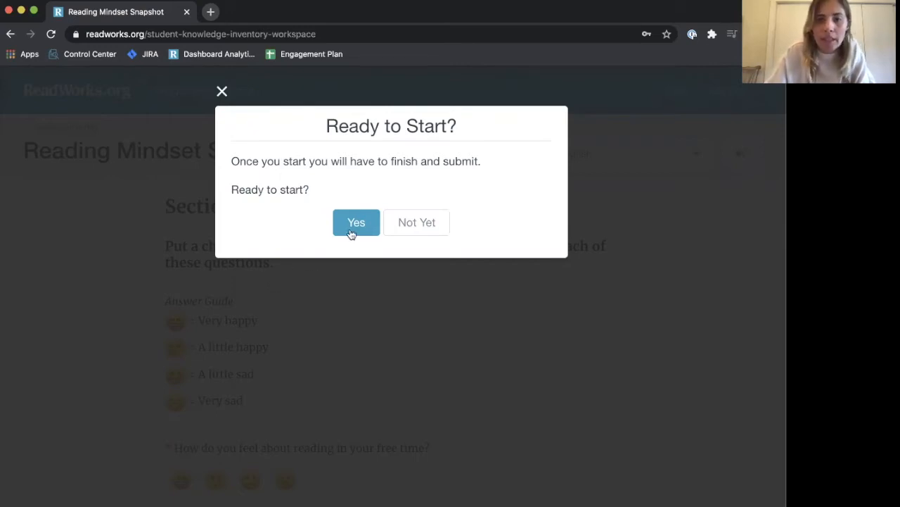
Confirm starting the survey, switch its language to Spanish (Español), and turn on read-aloud audio.
left_click(356, 222)
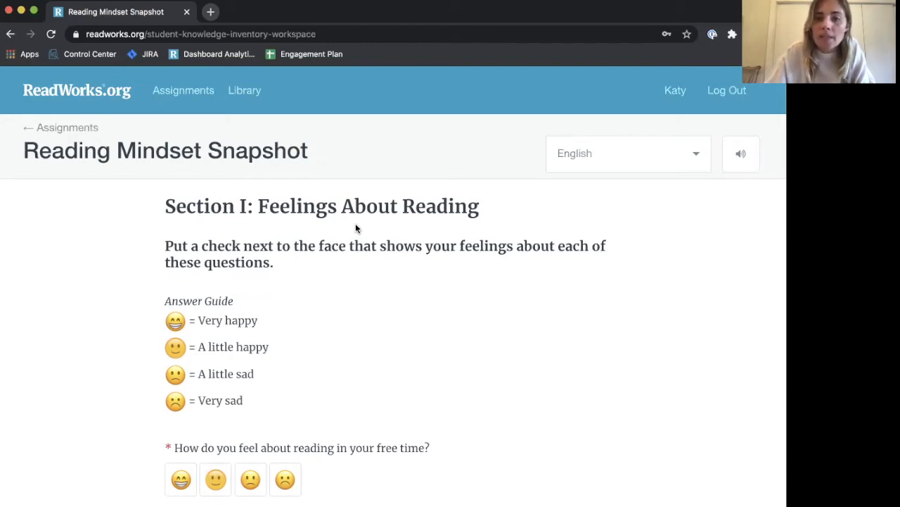
mouse_move(554, 177)
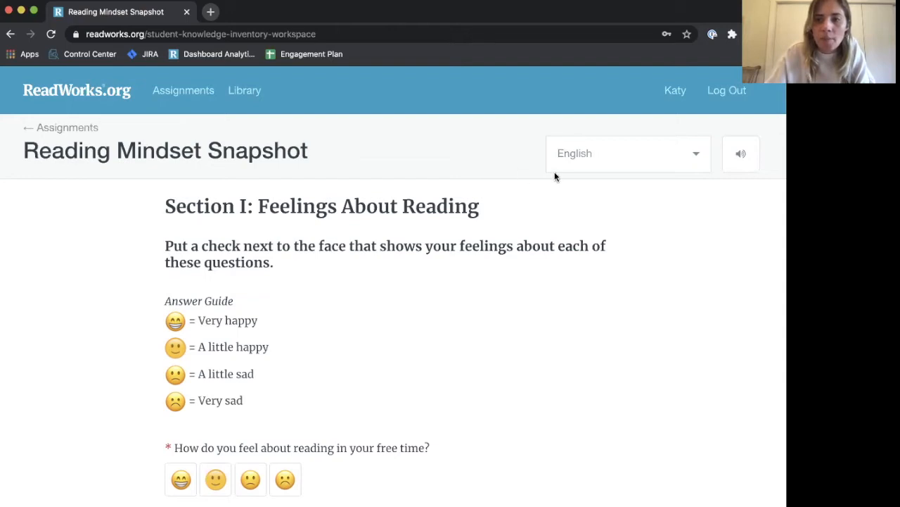
left_click(626, 152)
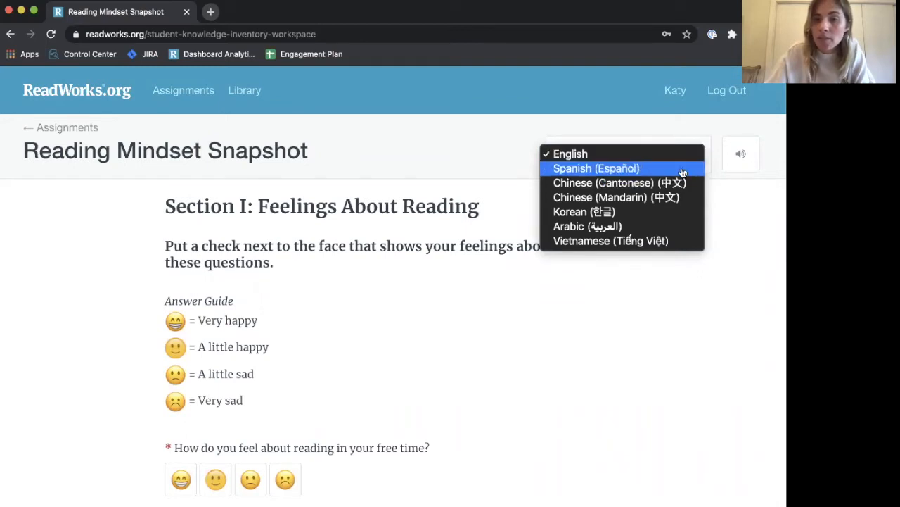
left_click(596, 169)
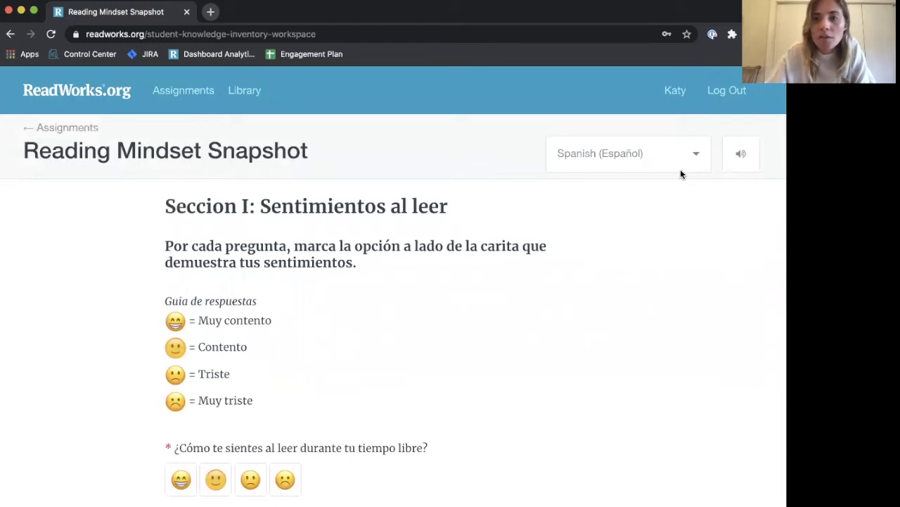
left_click(740, 153)
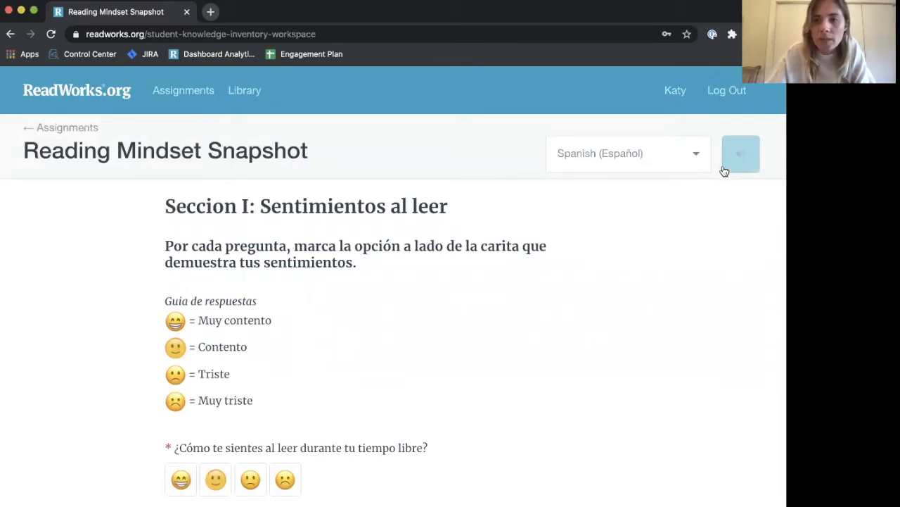
left_click(740, 153)
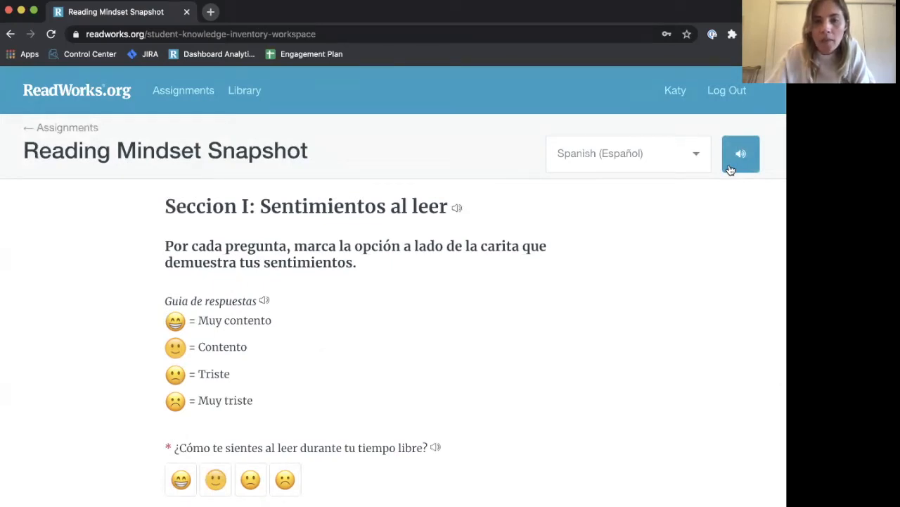
mouse_move(721, 198)
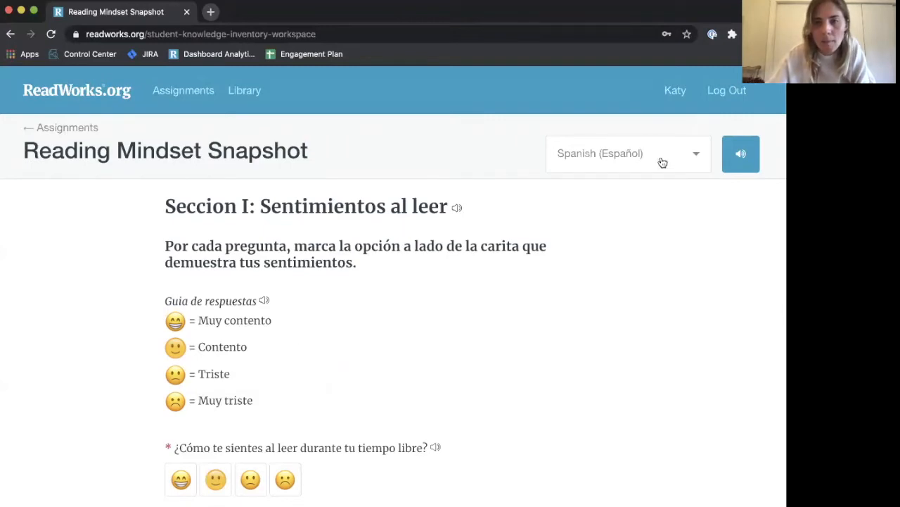
left_click(626, 153)
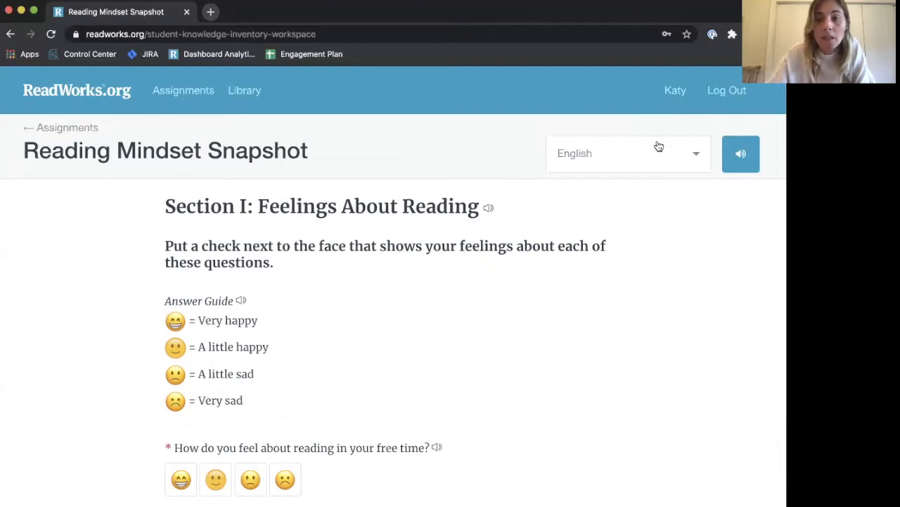
mouse_move(606, 172)
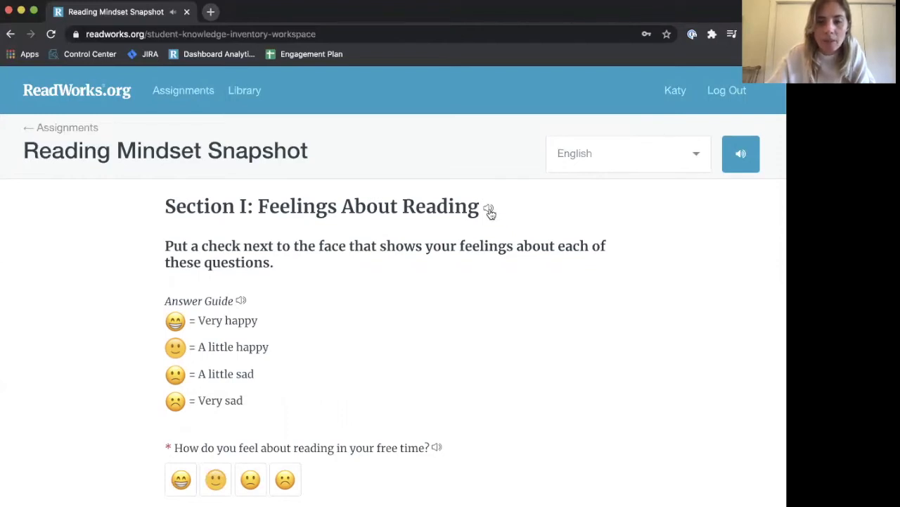
Answer 'a little happy' for how you feel about reading in your free time.
scroll("down", 3)
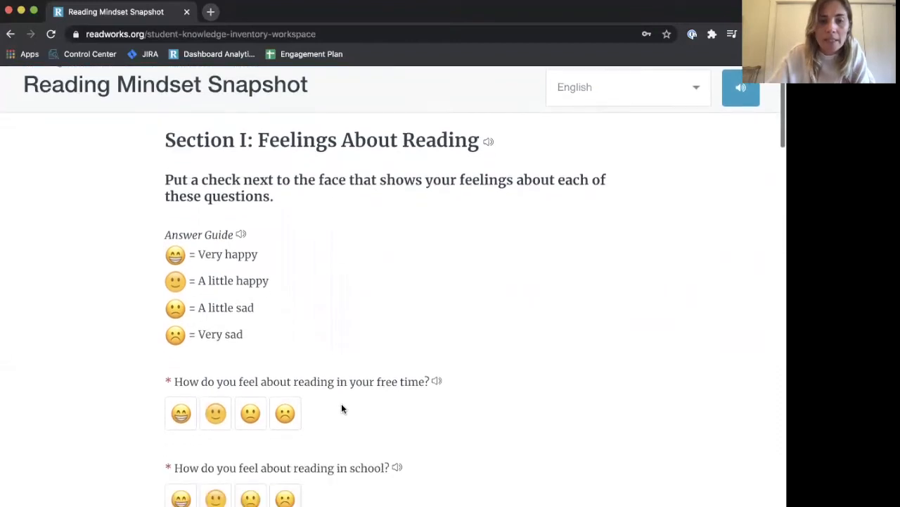
scroll("down", 3)
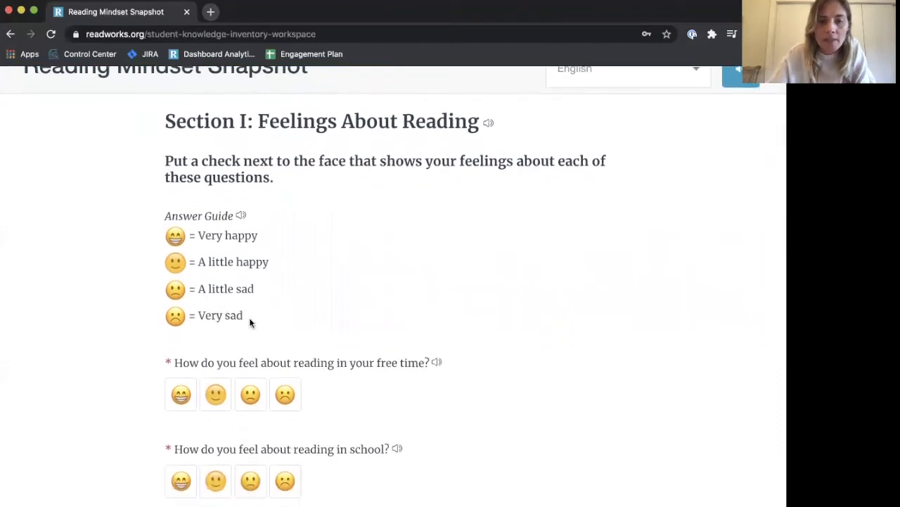
scroll("down", 3)
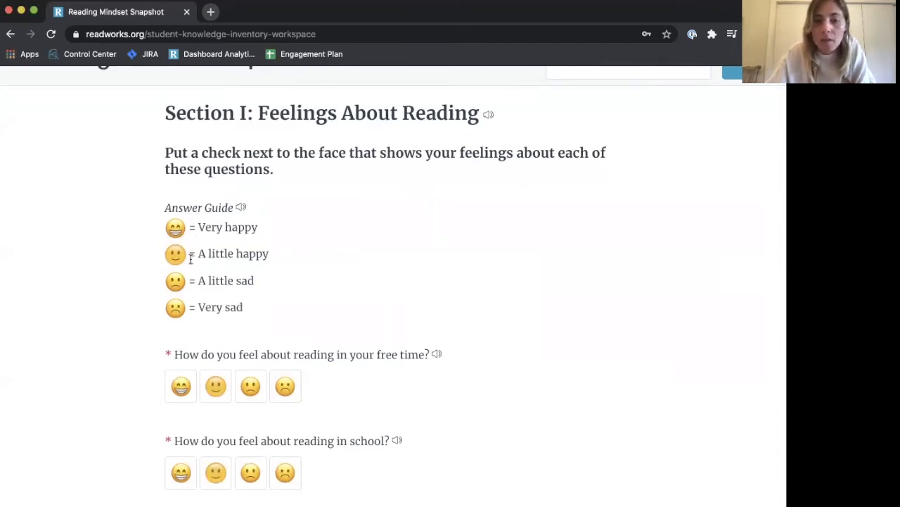
scroll("down", 3)
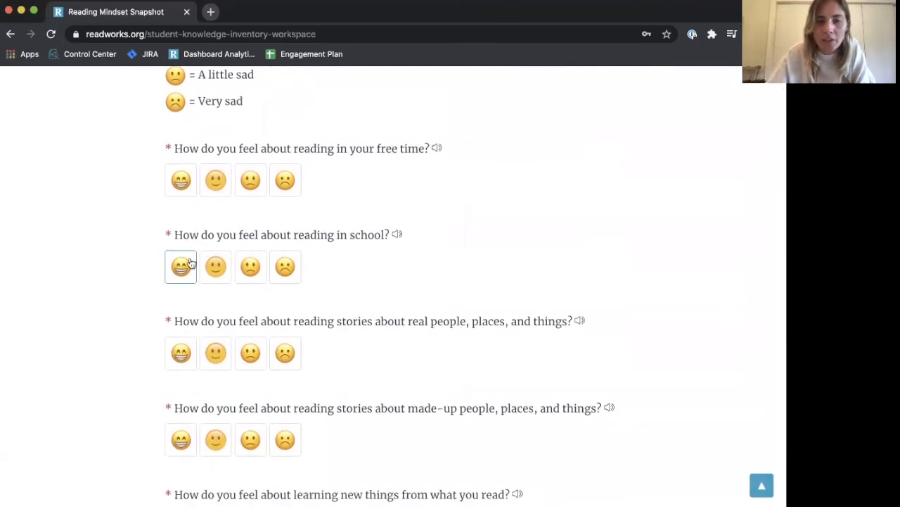
left_click(180, 180)
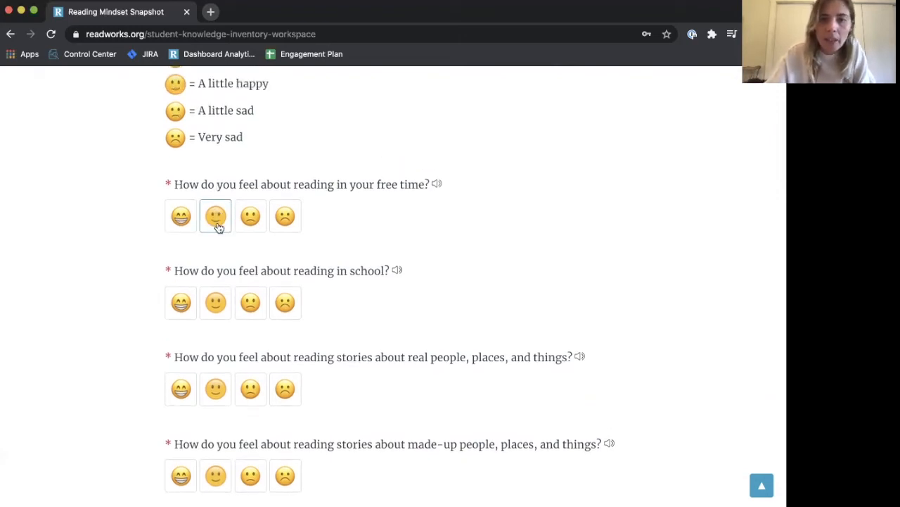
left_click(215, 216)
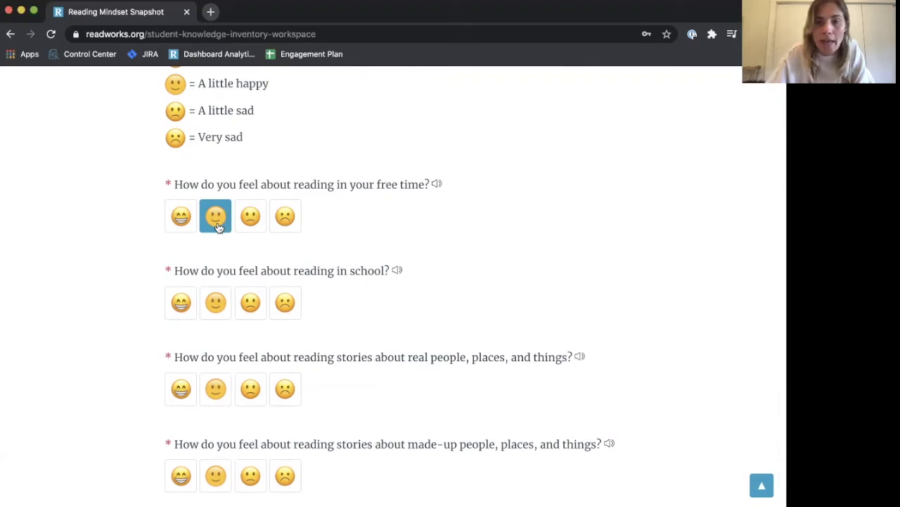
Give Animals & Their Habitats a thumbs-up and Plants a thumbs-down in the Section II interest inventory.
scroll("down", 3)
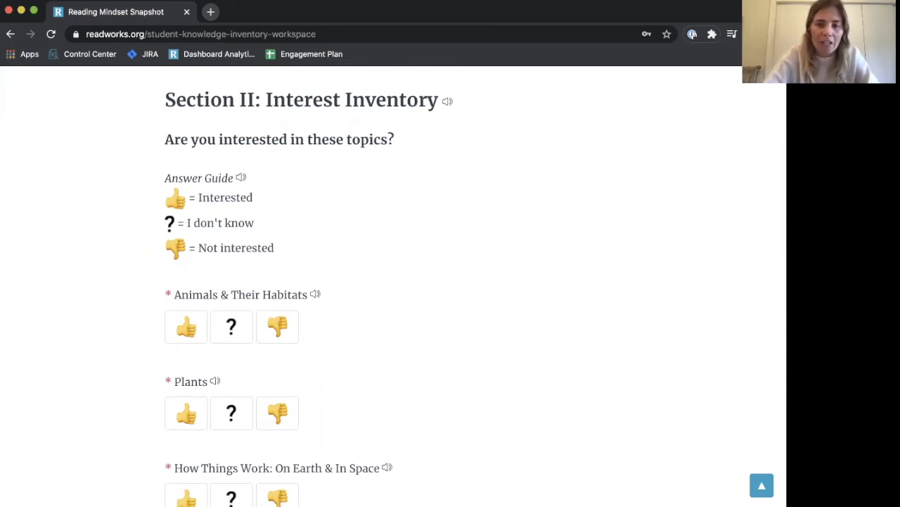
mouse_move(532, 247)
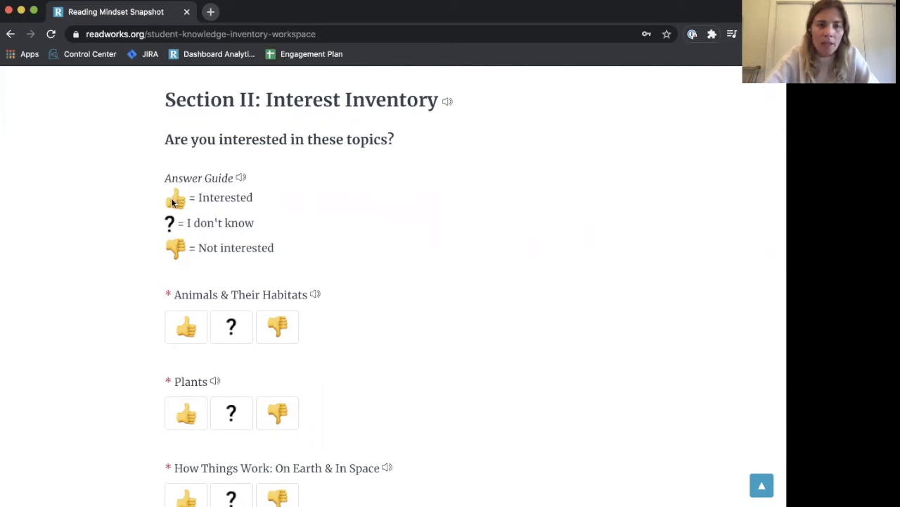
mouse_move(205, 204)
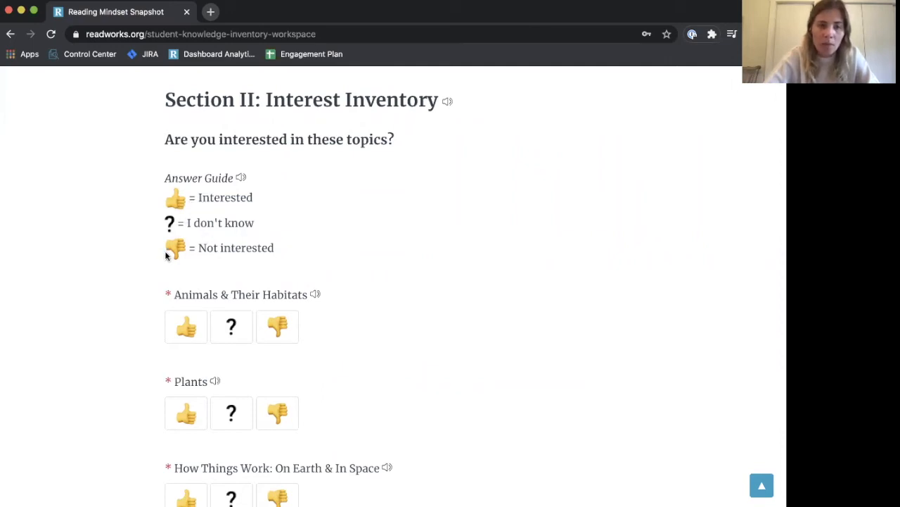
mouse_move(172, 255)
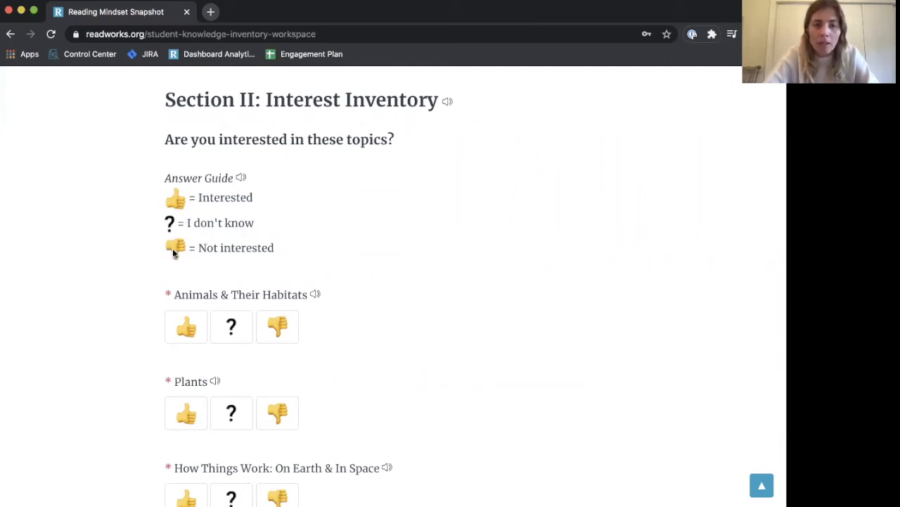
scroll("down", 3)
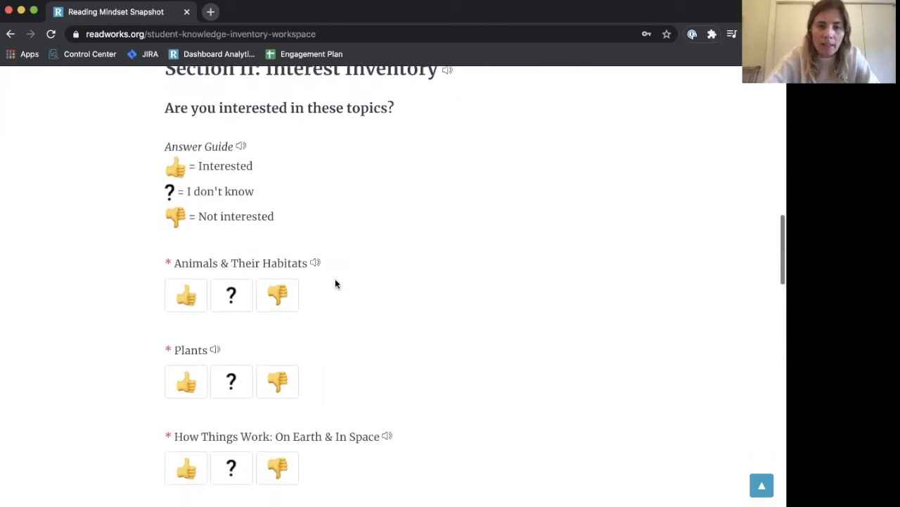
scroll("down", 3)
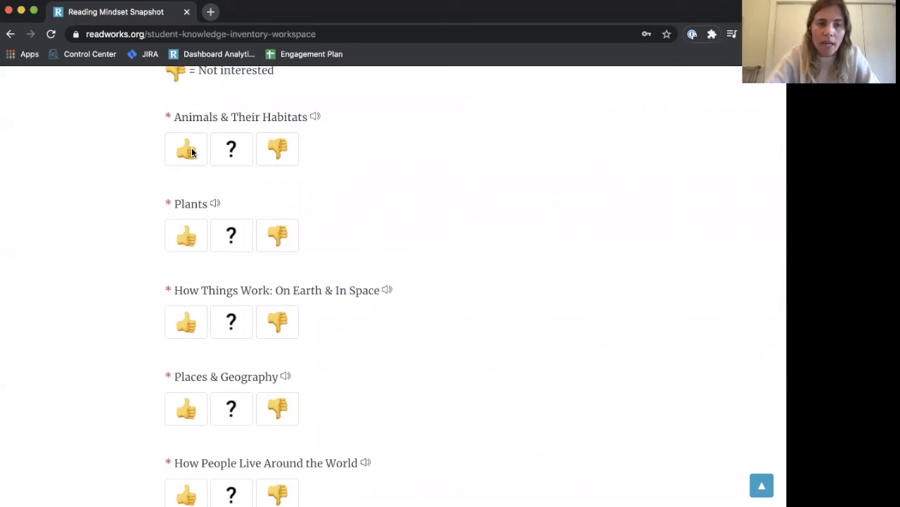
left_click(185, 150)
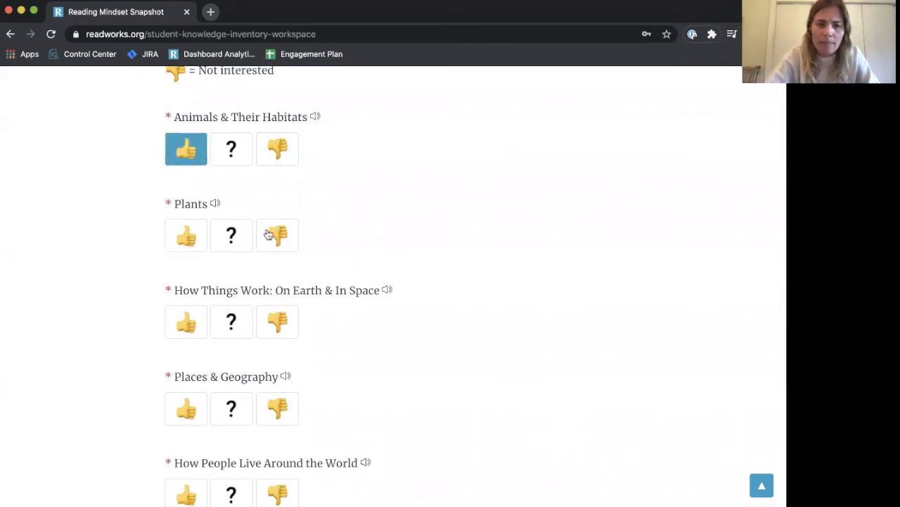
left_click(277, 235)
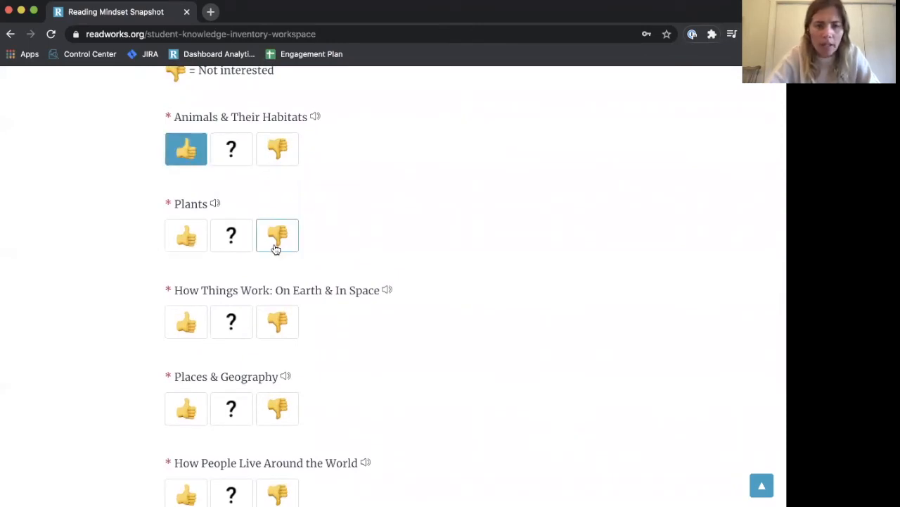
left_click(277, 235)
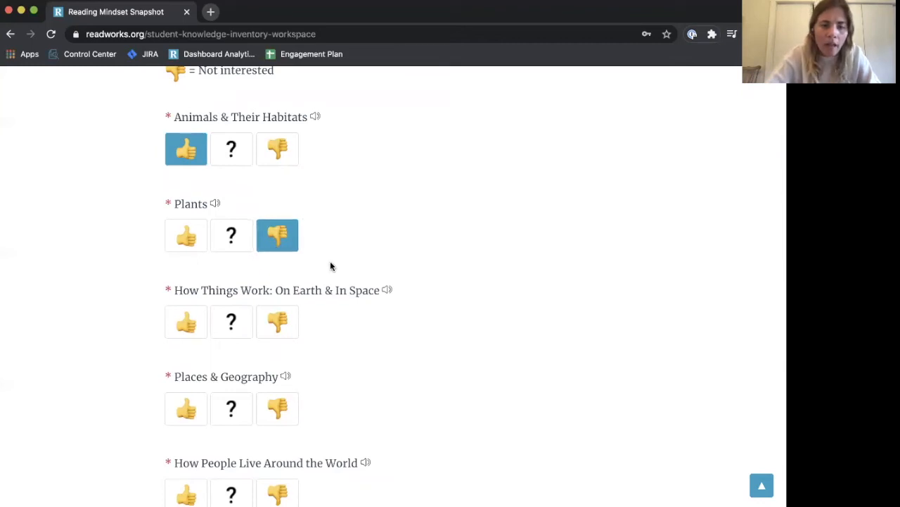
scroll("down", 3)
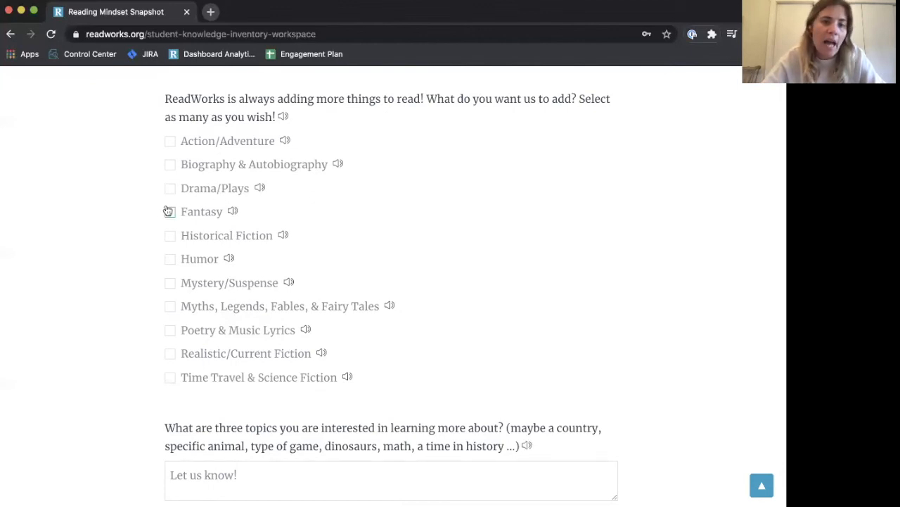
Check Fantasy as a reading wish and enter 'Soccer, dance, mountains' as topics to learn more about.
left_click(169, 211)
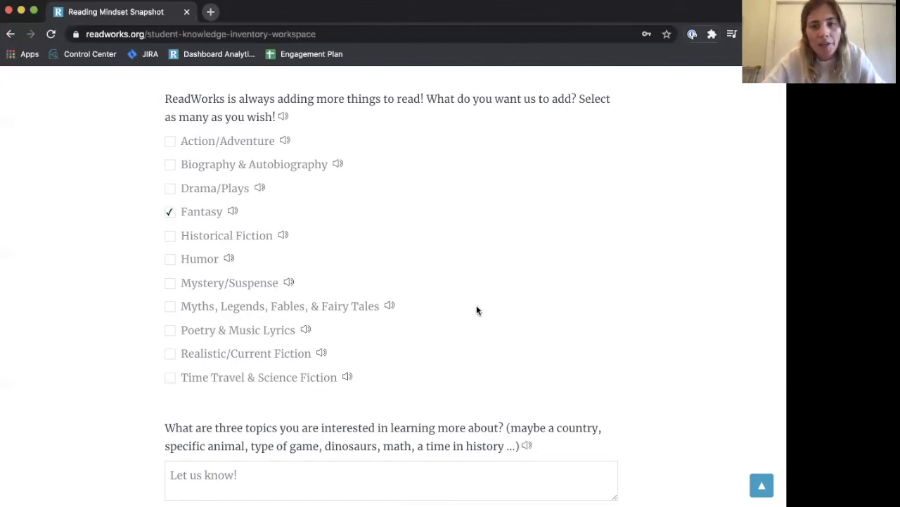
scroll("down", 3)
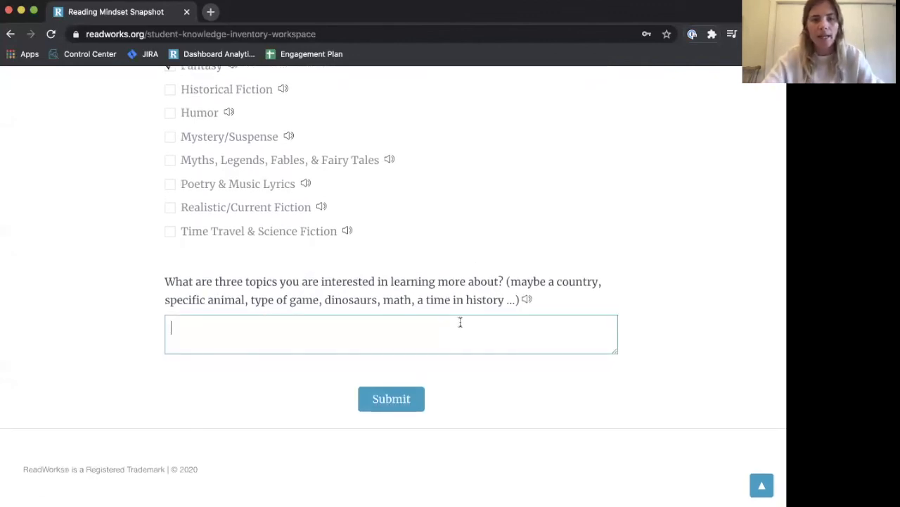
type("Socce")
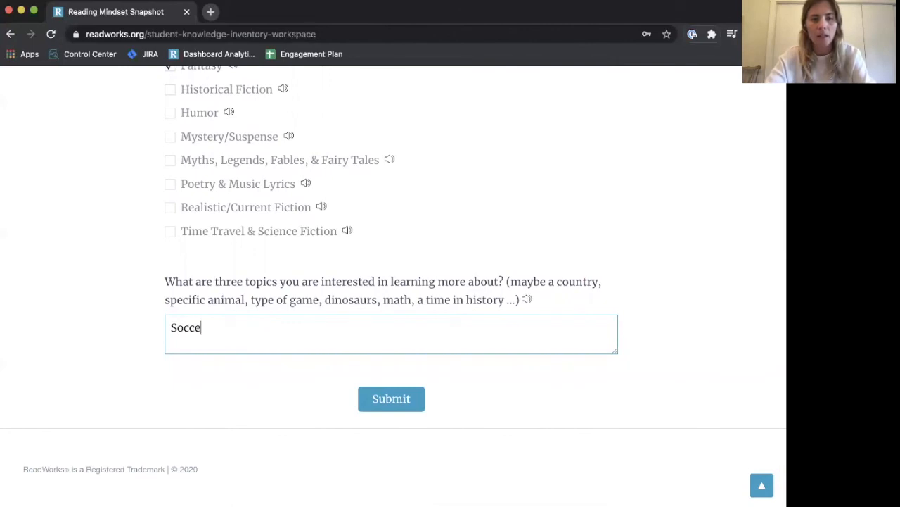
type("r")
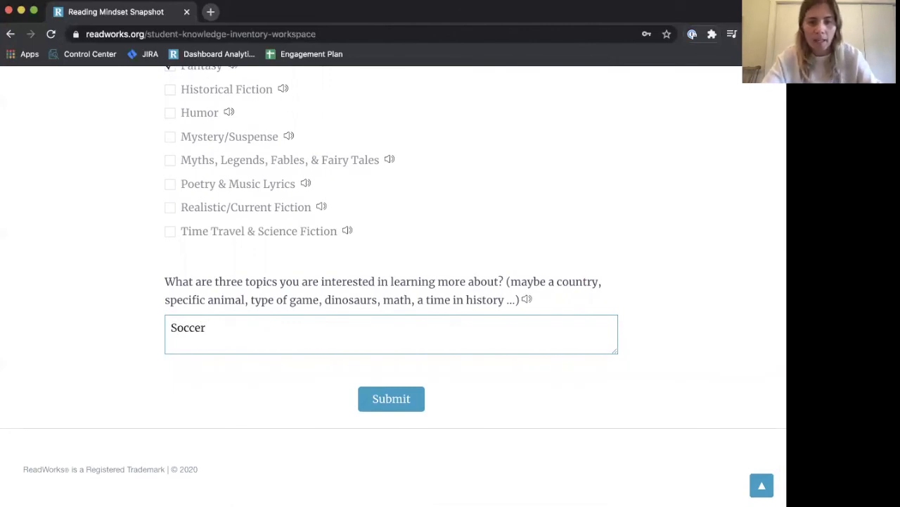
type(", danc")
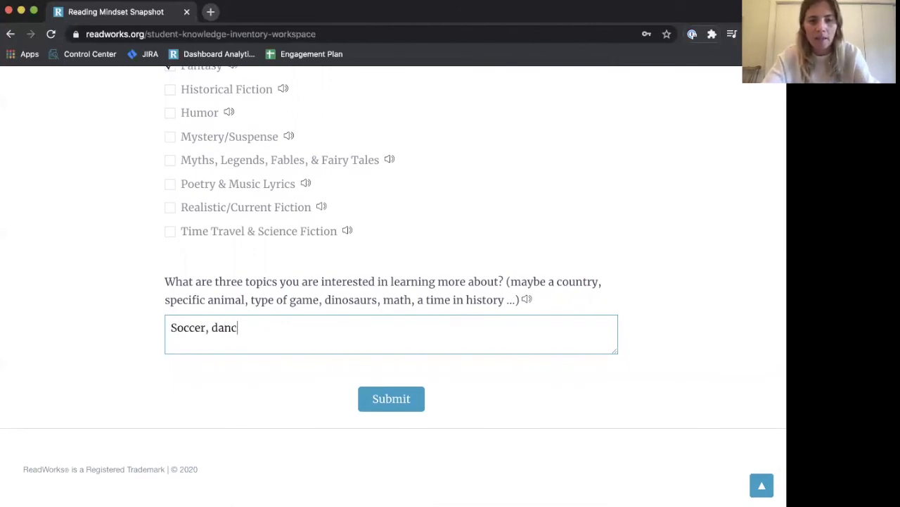
type("e, mountain")
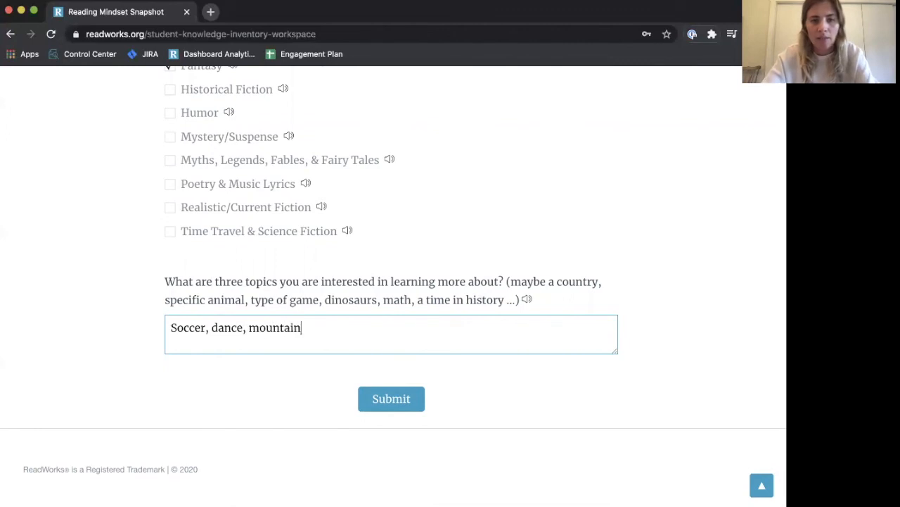
type("s")
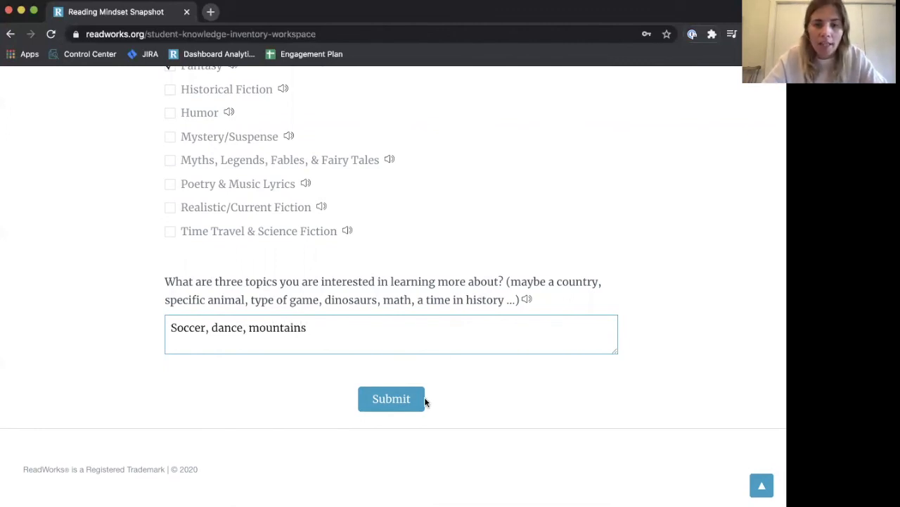
Submit the survey, confirm it, and return to the 3rd Grade ELA assignments list.
left_click(391, 398)
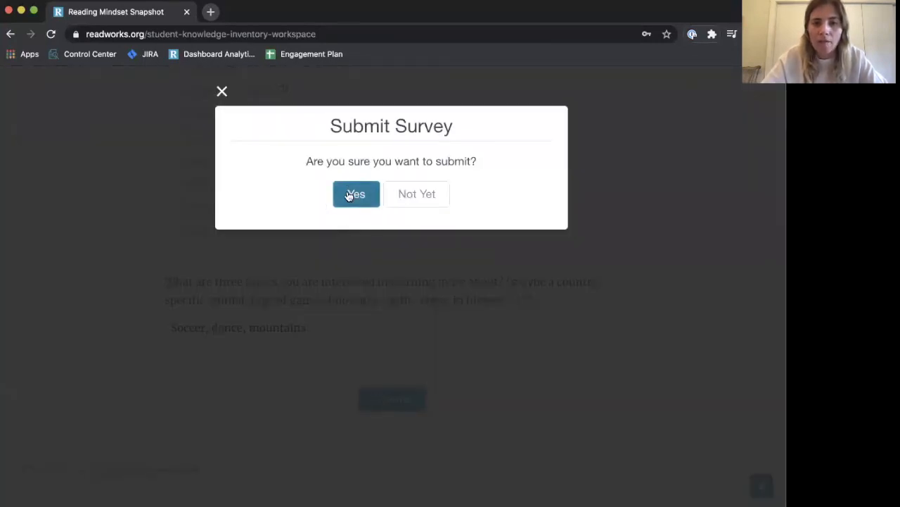
left_click(356, 194)
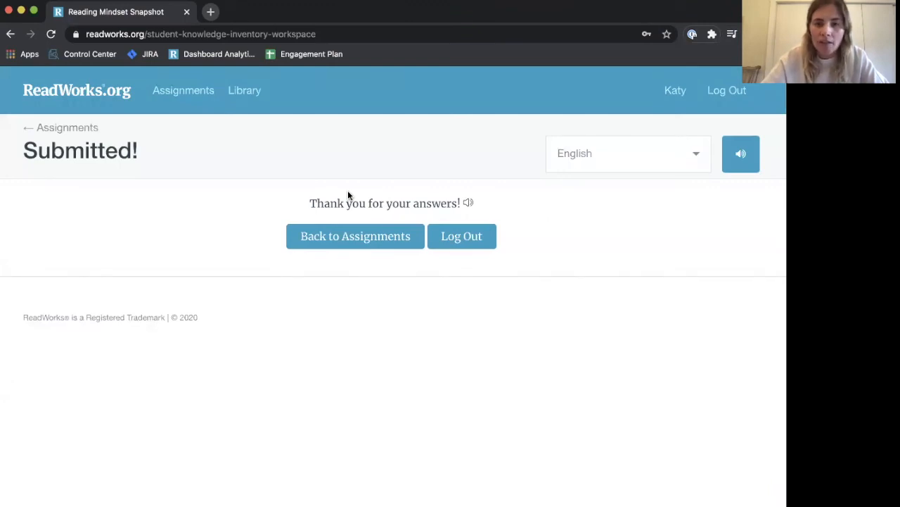
mouse_move(355, 236)
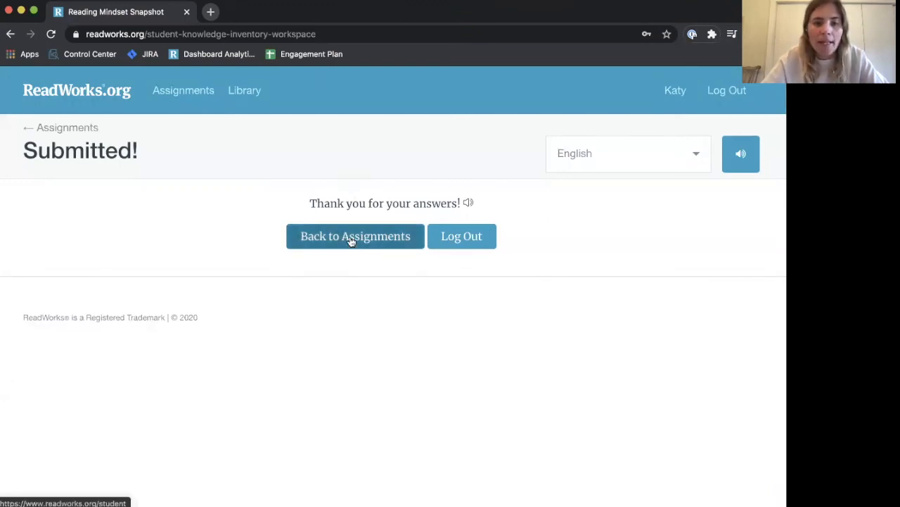
left_click(354, 236)
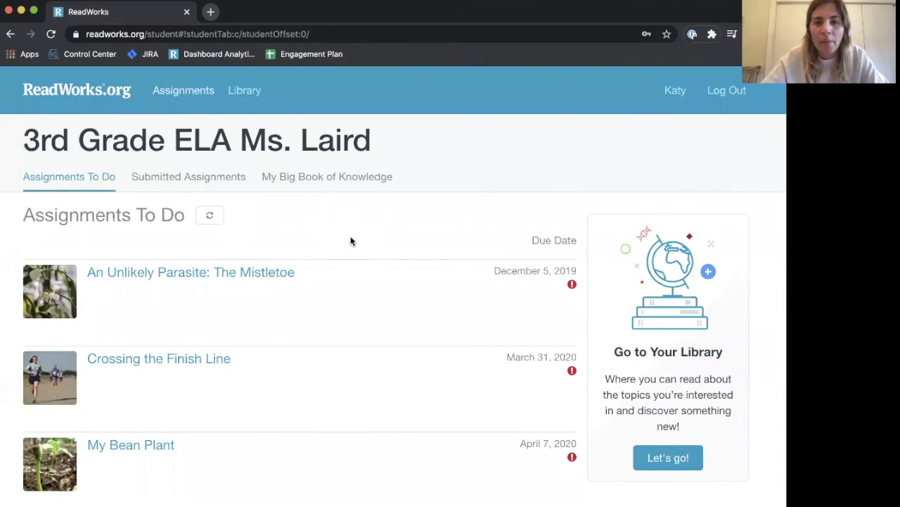
mouse_move(484, 107)
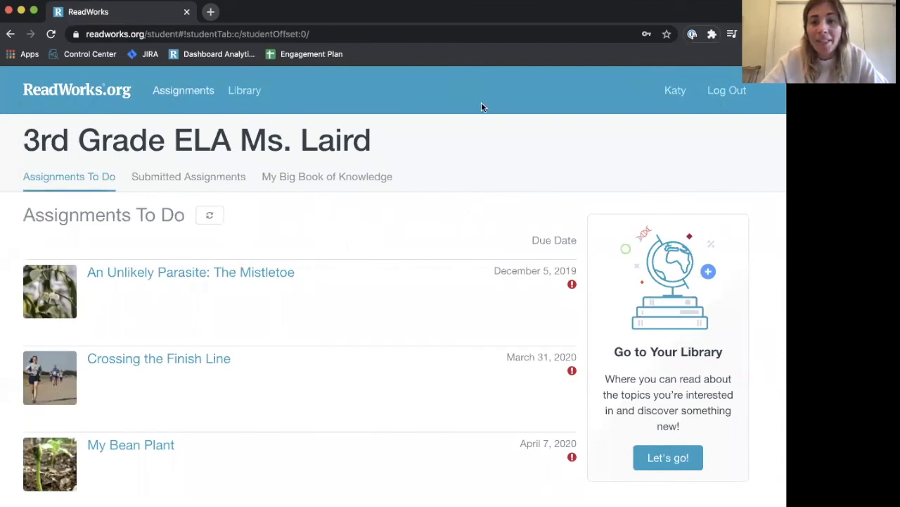